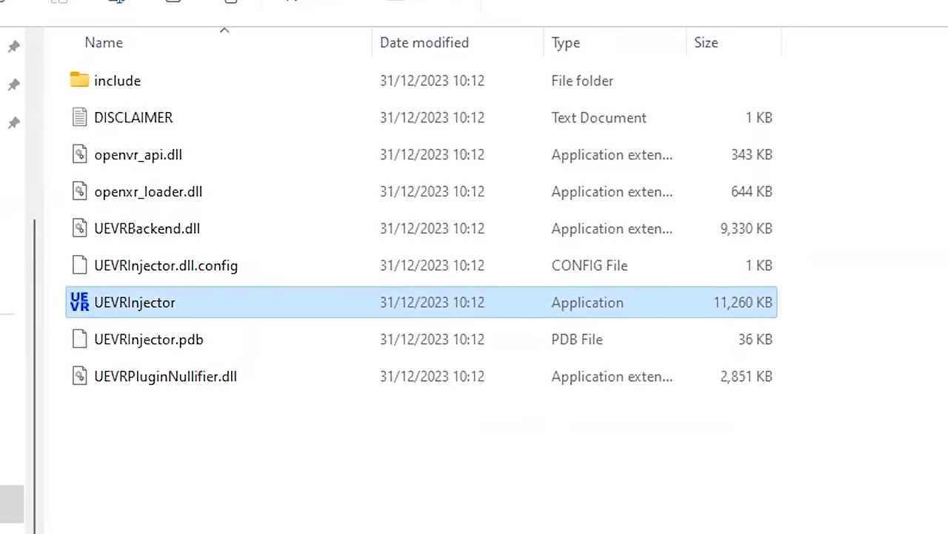
Launch UEVRInjector from the extracted UEVR folder in File Explorer.
double_click(135, 303)
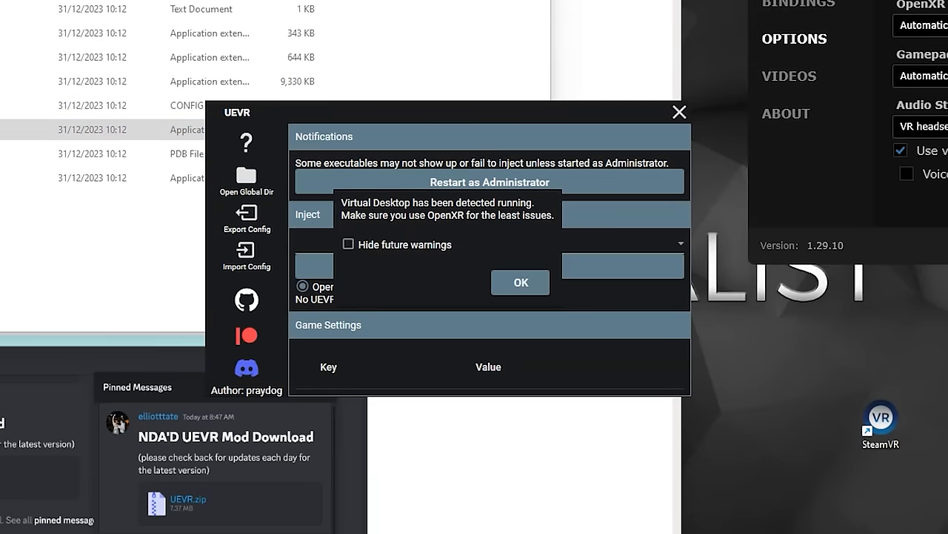
Acknowledge the Virtual Desktop detection notice with OK so the injector becomes usable.
left_click(520, 282)
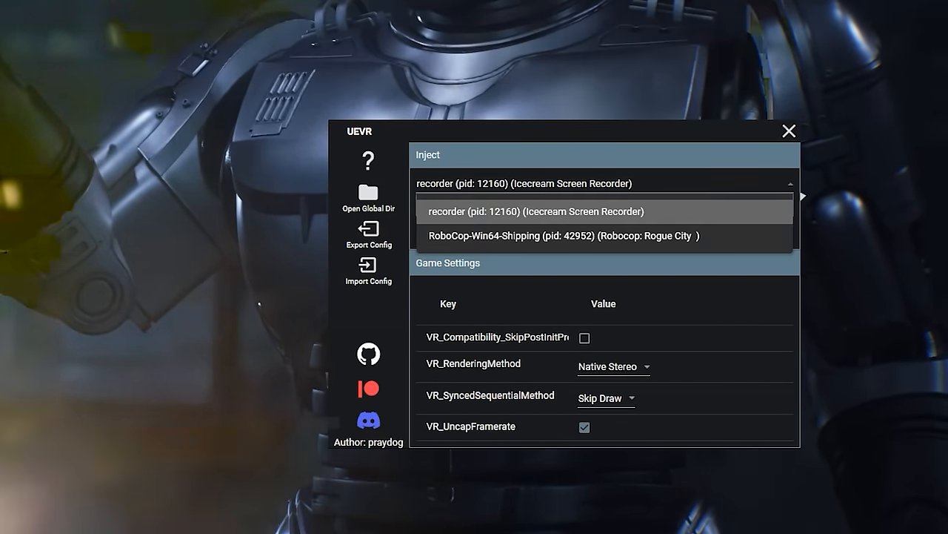
Select the RoboCop-Win64-Shipping process and inject UEVR into it.
left_click(559, 235)
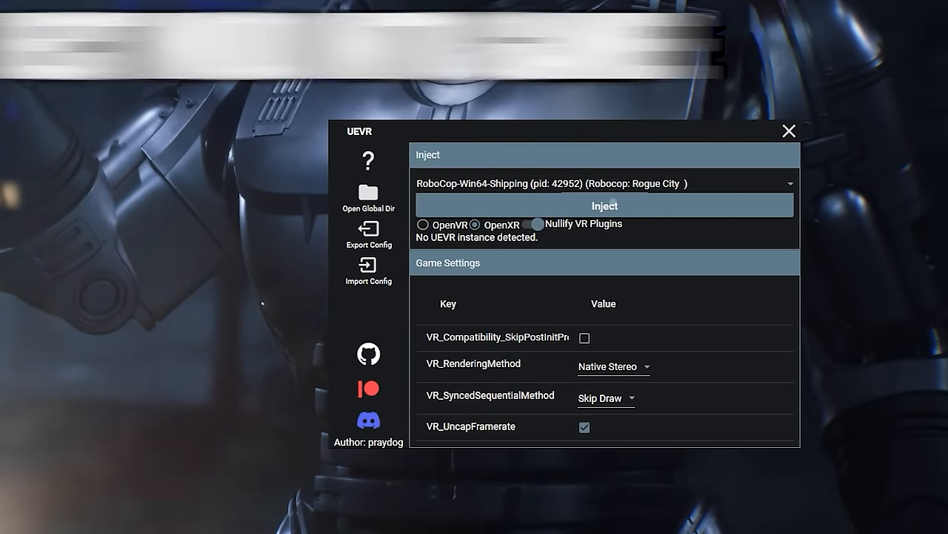
left_click(604, 204)
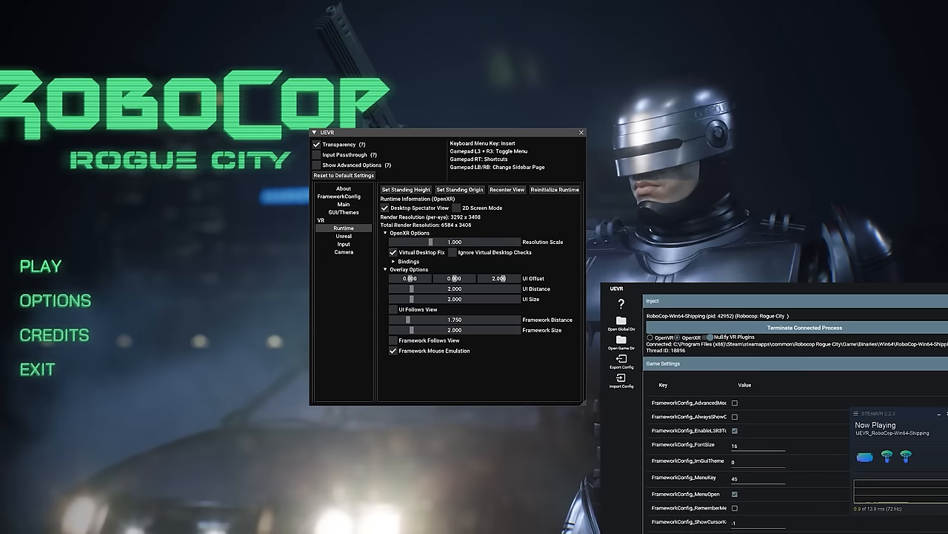
mouse_move(519, 445)
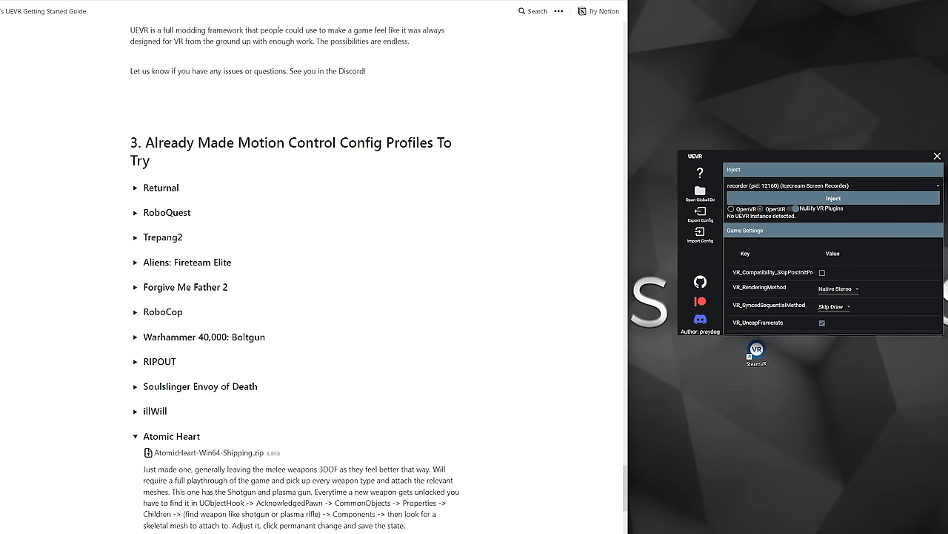
Expand the Returnal motion control profile in the Notion guide, then return to the RoboCop window.
left_click(136, 187)
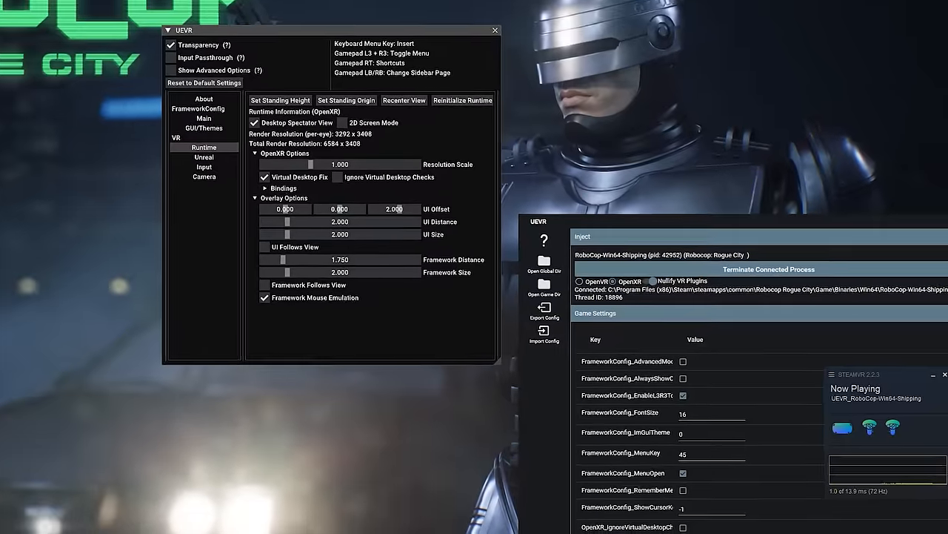
left_click_drag(184, 29, 144, 4)
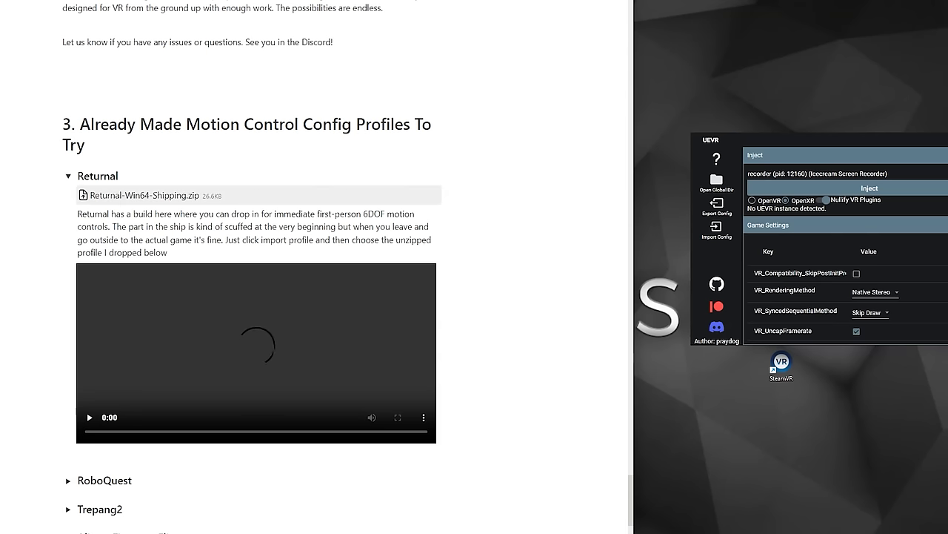
left_click(717, 228)
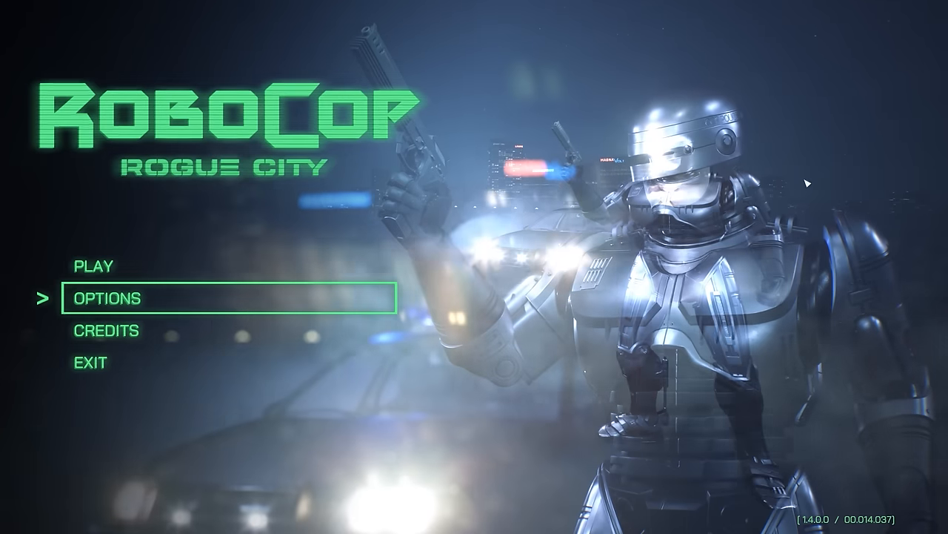
In Options > Video set Upscaling to TSR and Resolution scale to 85, then apply.
left_click(118, 298)
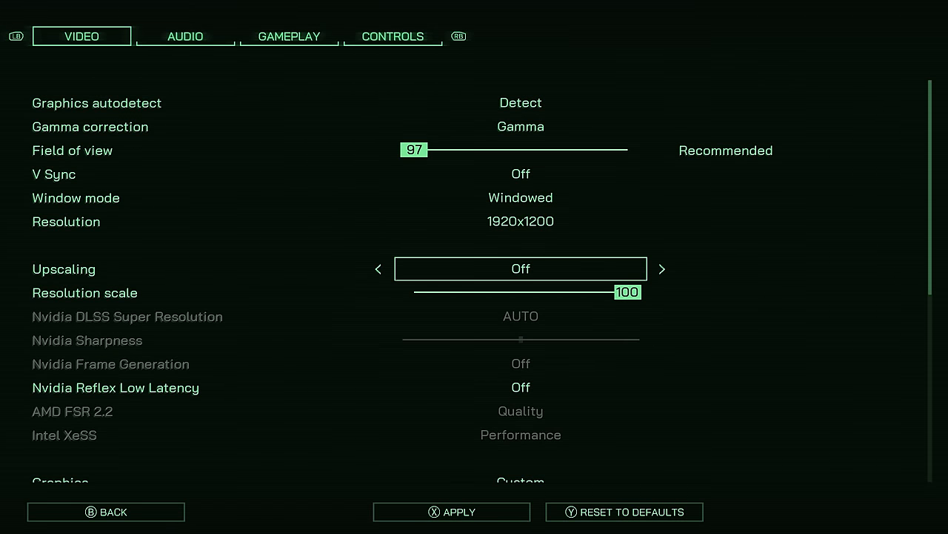
left_click(661, 268)
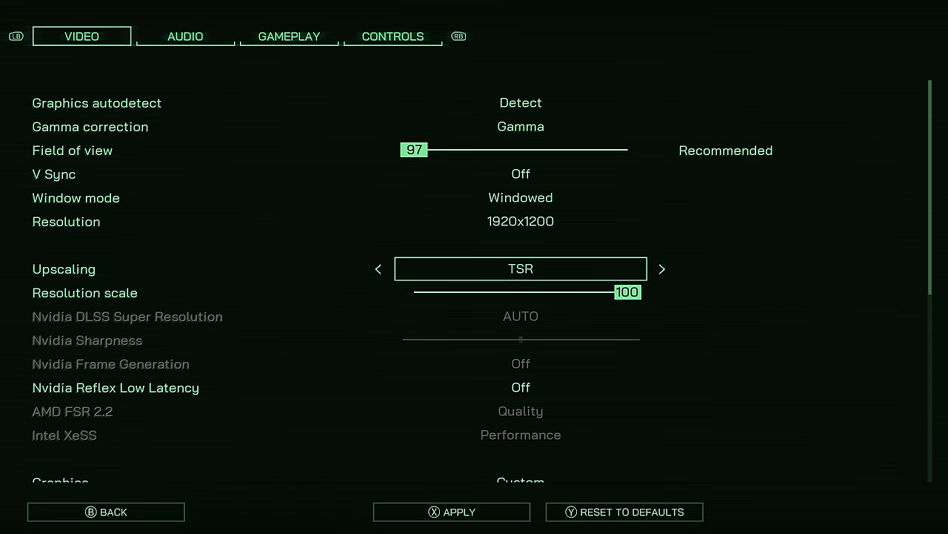
left_click(378, 292)
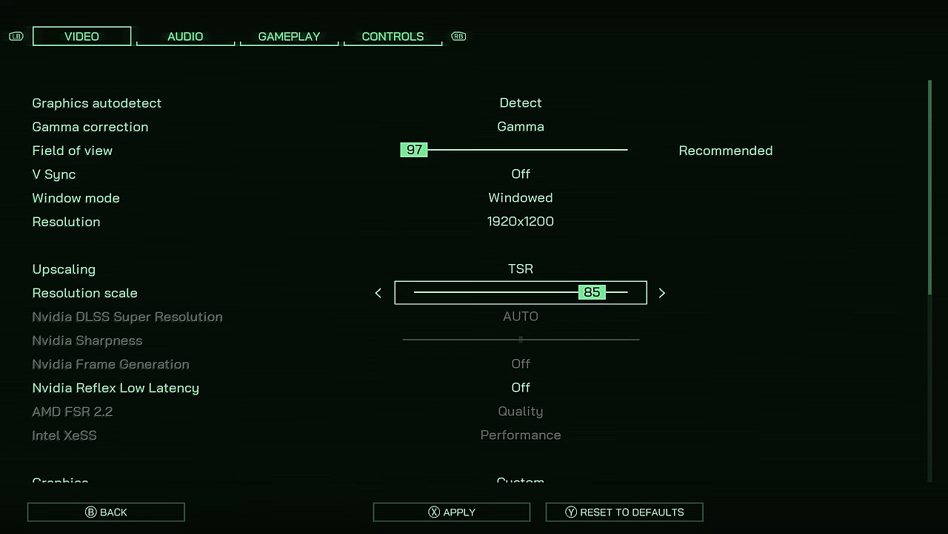
scroll("down", 3)
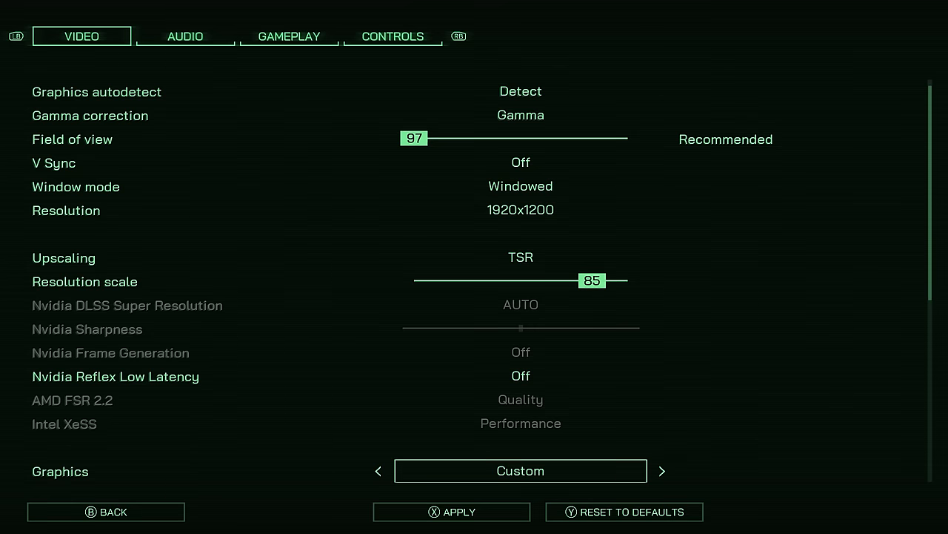
left_click(378, 471)
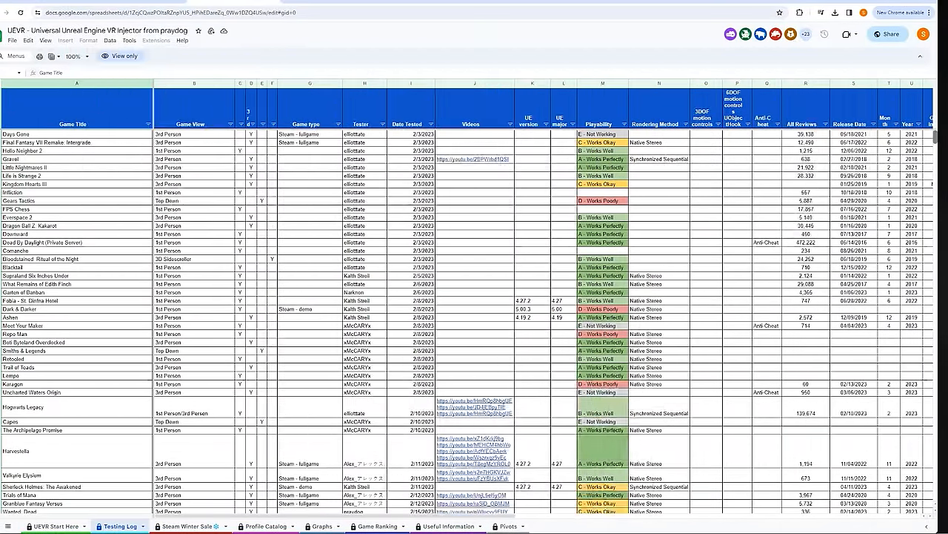
Browse the Testing Log sheet and filter the Playability column to working games.
scroll("down", 3)
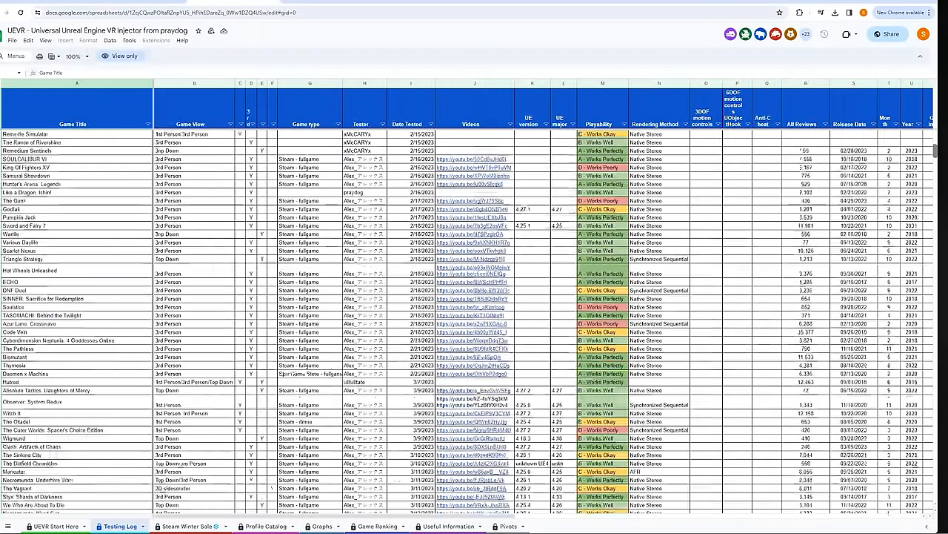
scroll("down", 3)
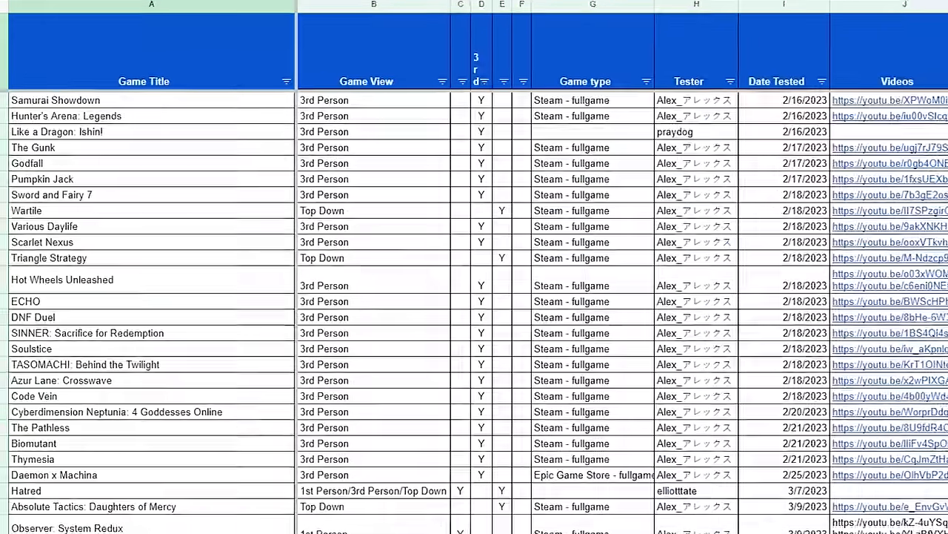
scroll("down", 3)
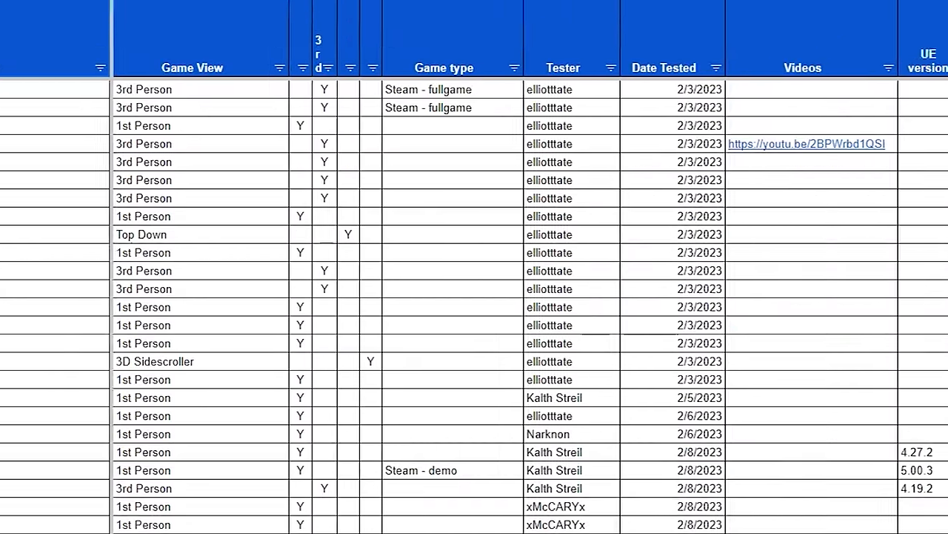
scroll("right", 3)
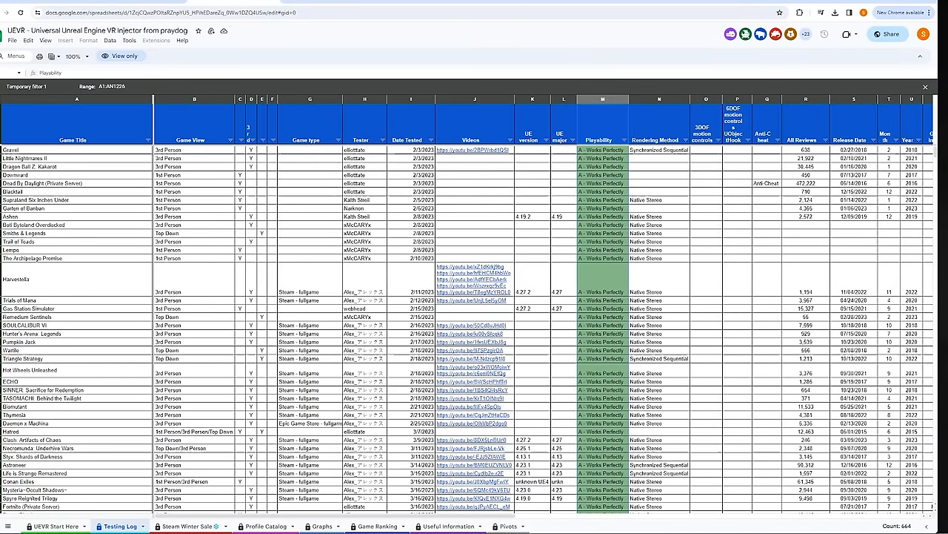
scroll("down", 3)
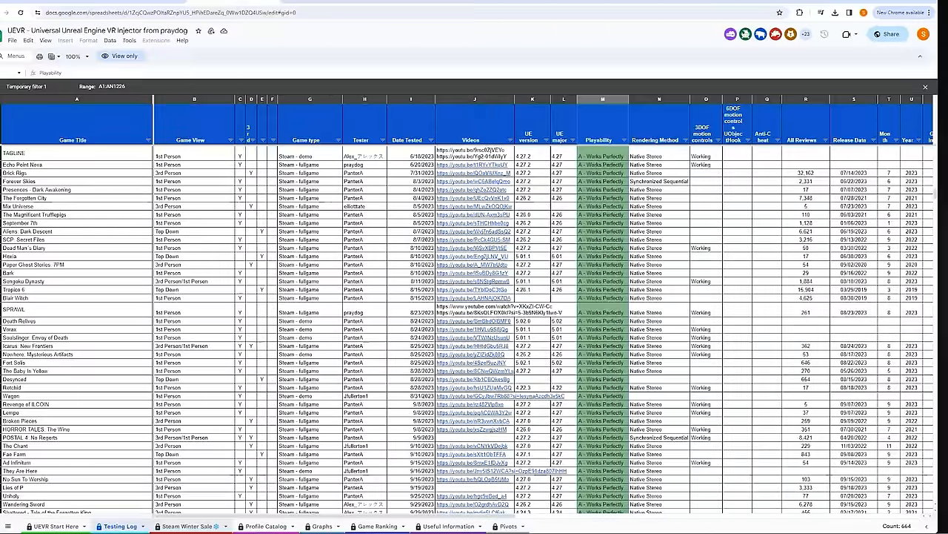
left_click(189, 525)
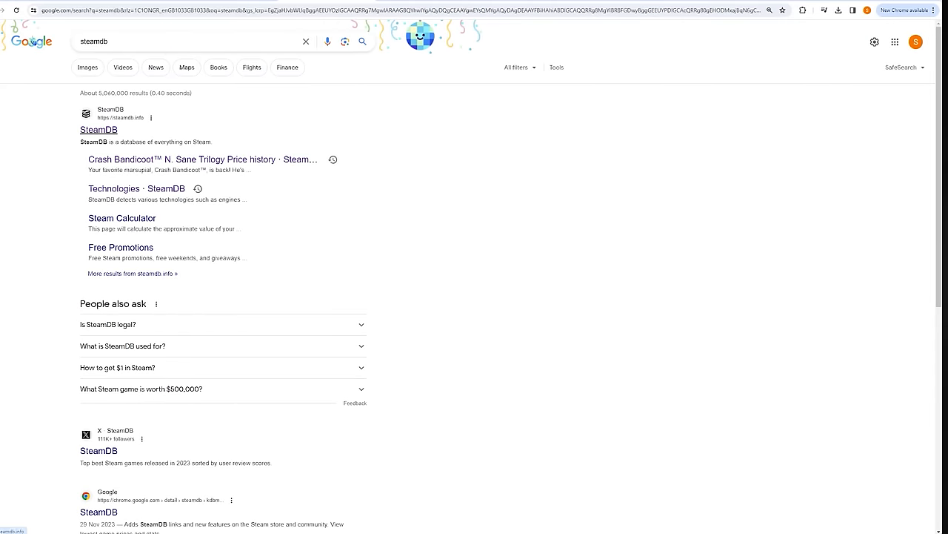
Go to the SteamDB site from the top Google result for steamdb.
left_click(98, 128)
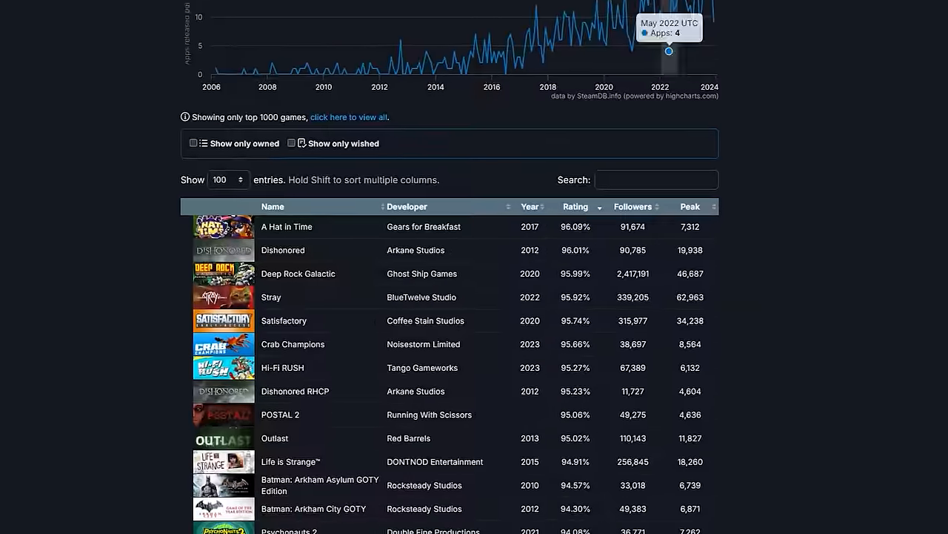
scroll("down", 3)
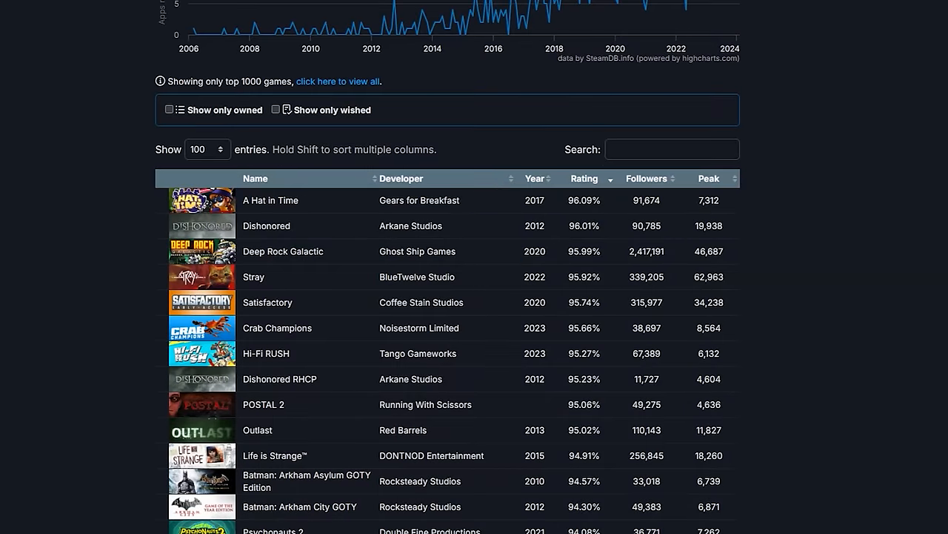
scroll("down", 3)
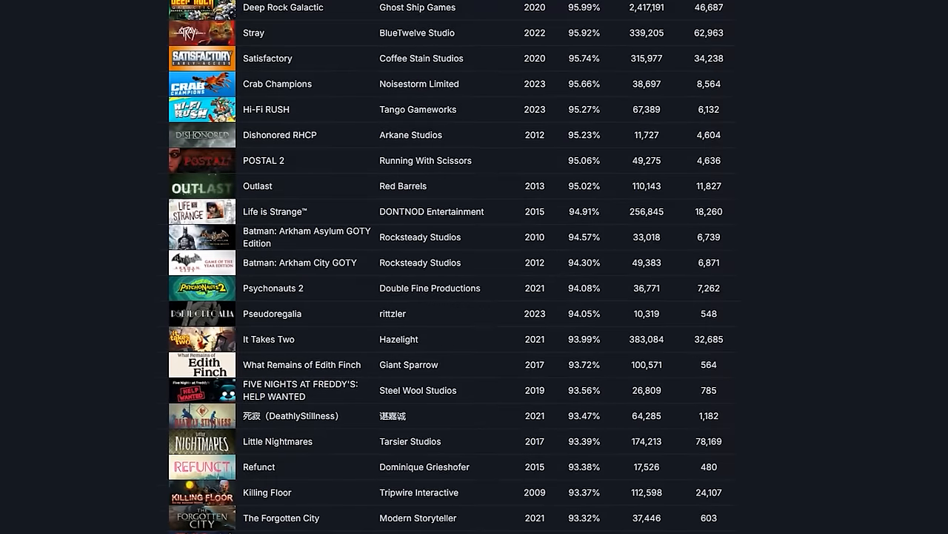
scroll("down", 3)
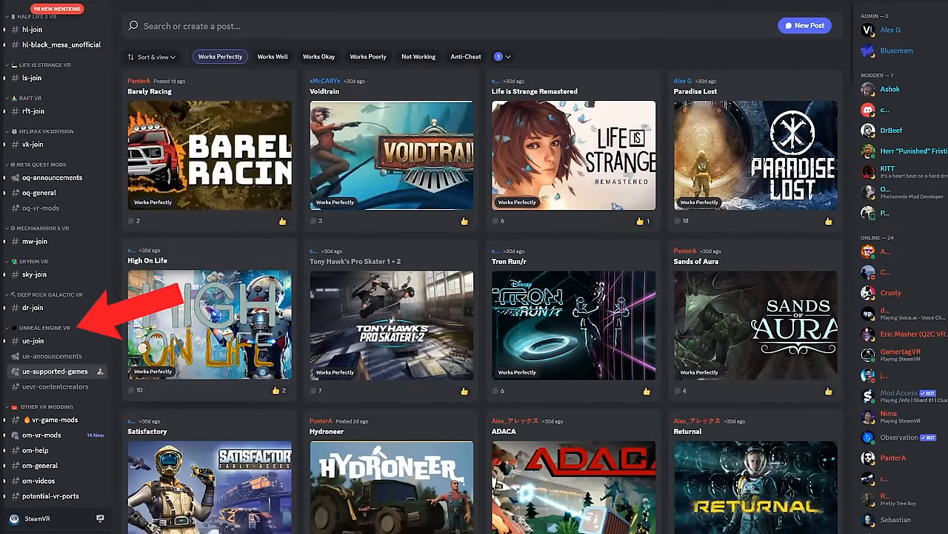
Filter ue-supported-games by the Works tags and locate the Hot Wheels Unleashed post.
left_click(272, 56)
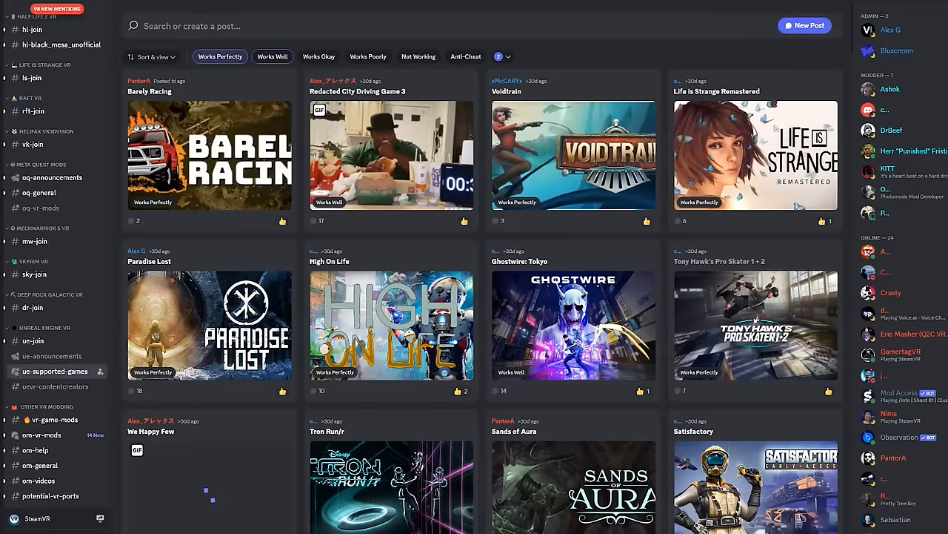
left_click(319, 57)
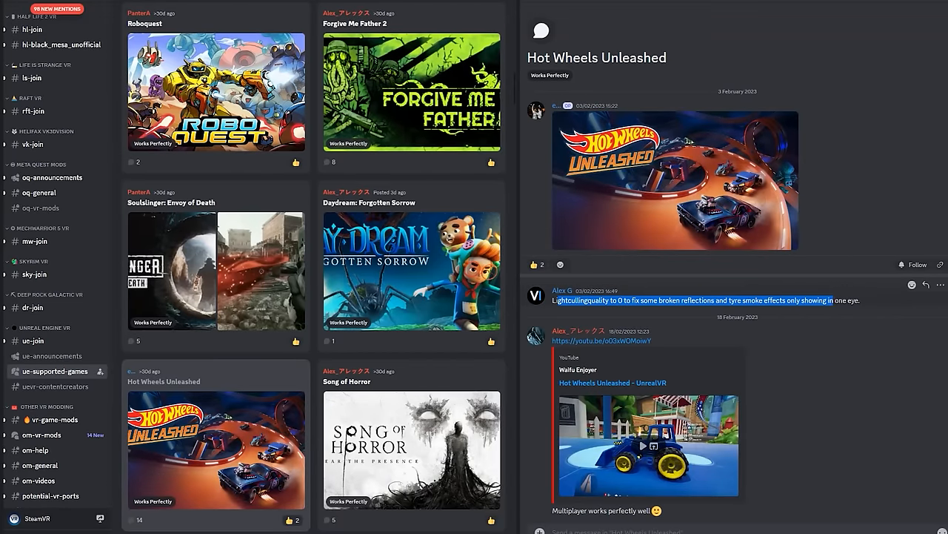
scroll("down", 3)
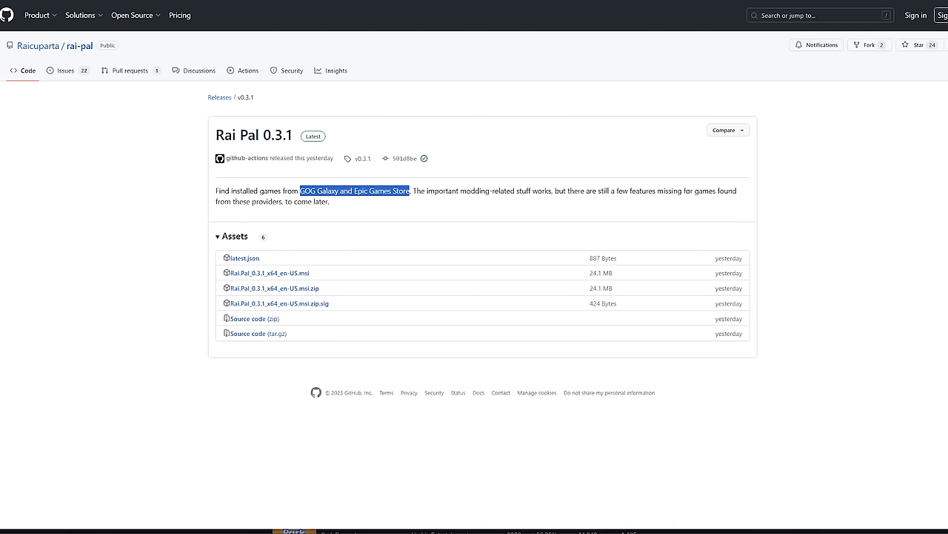
mouse_move(270, 272)
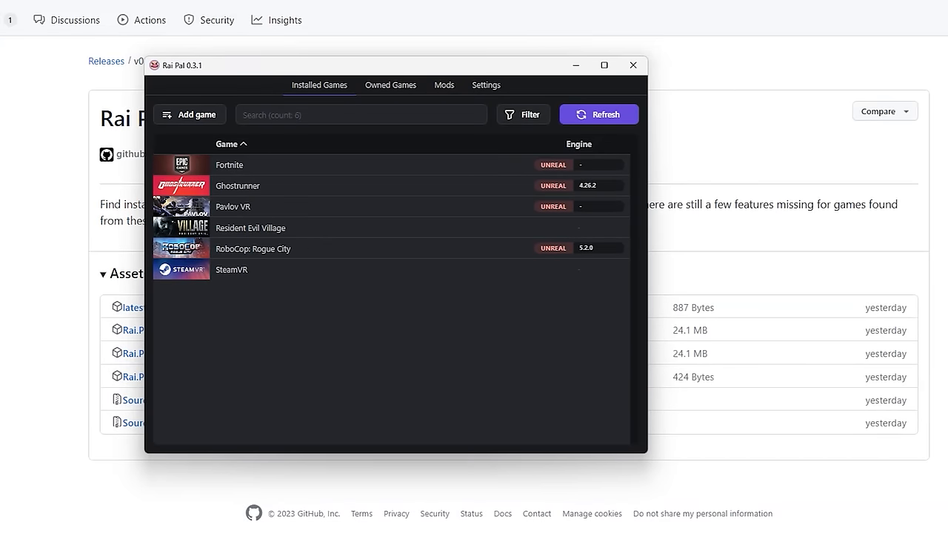
Refresh Rai Pal's Installed Games list so each game shows its engine, RoboCop on Unreal 5.2.0.
left_click(598, 114)
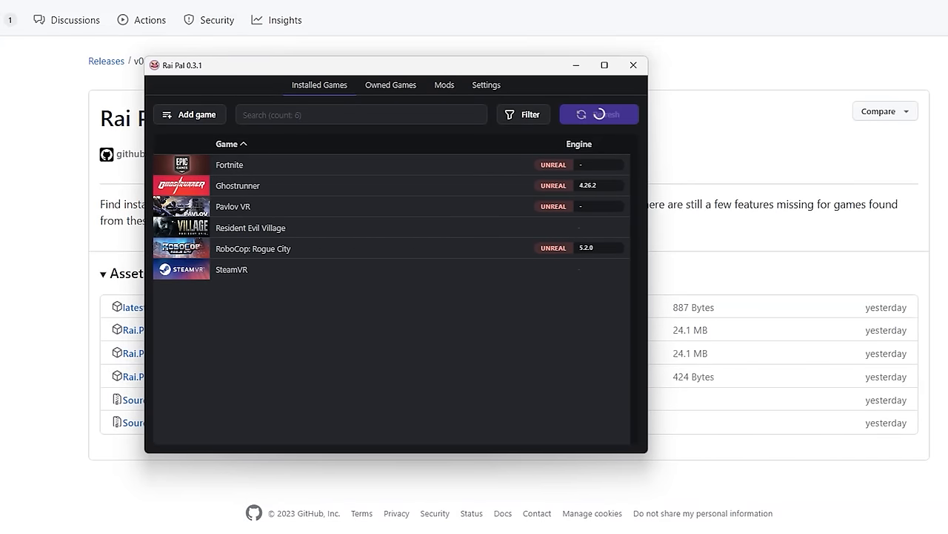
left_click(599, 114)
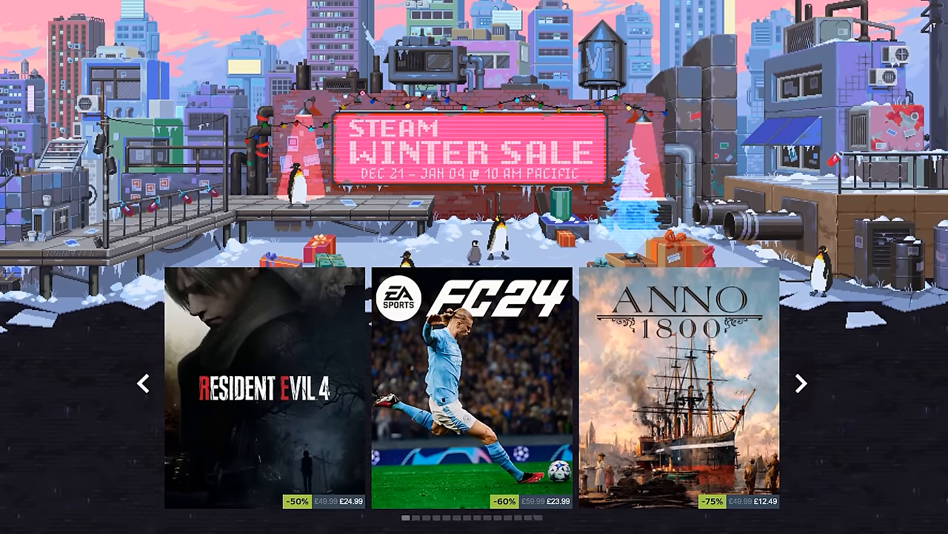
scroll("down", 3)
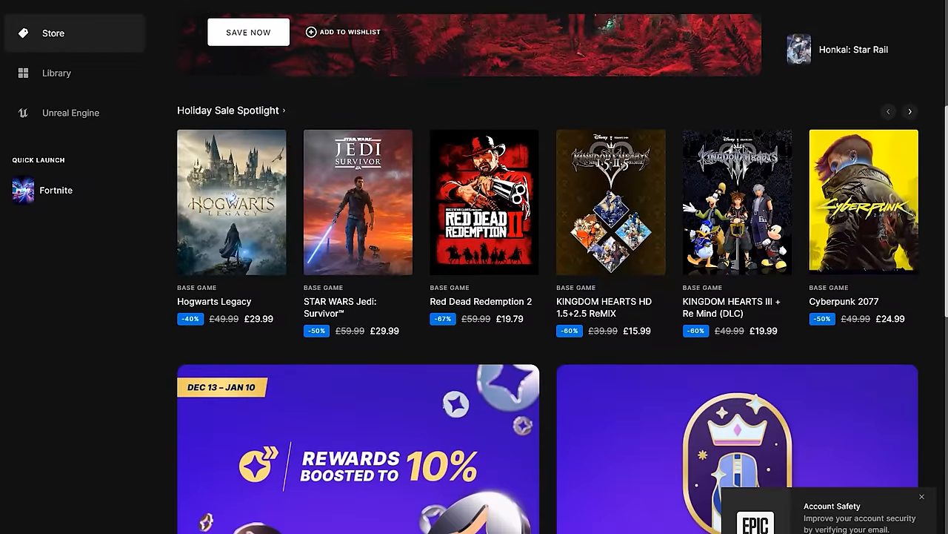
scroll("down", 3)
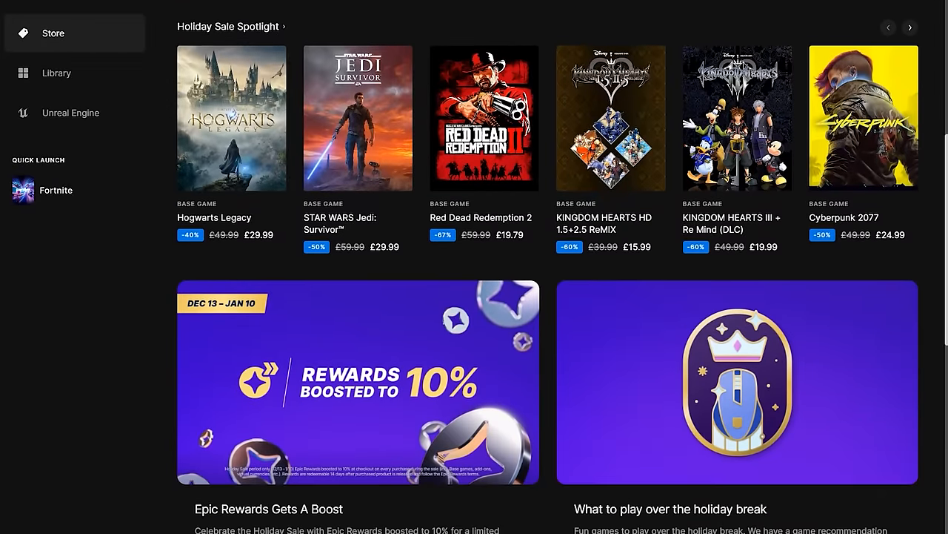
scroll("down", 3)
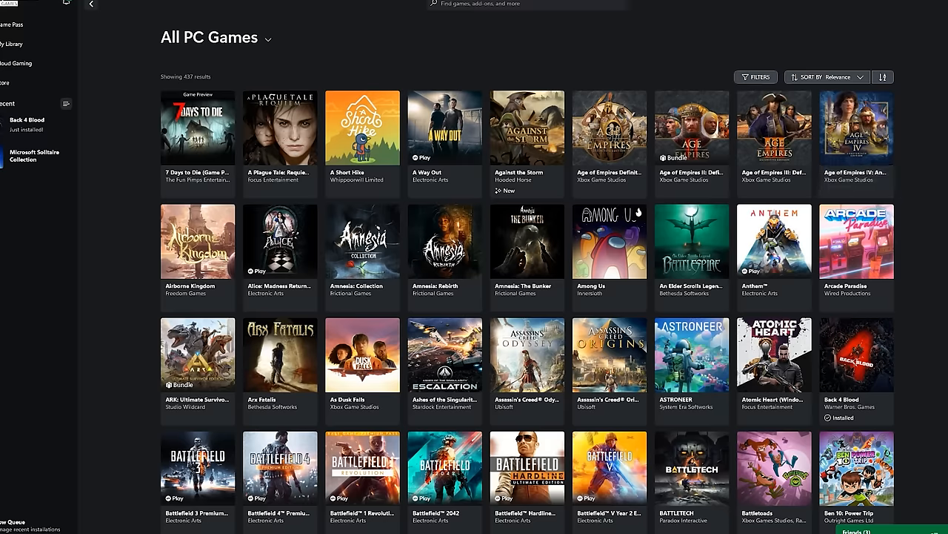
scroll("down", 3)
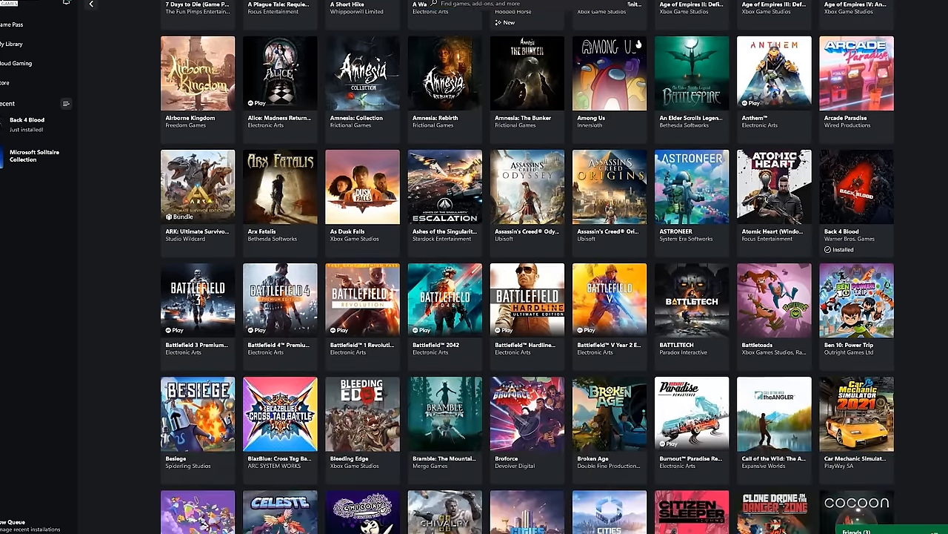
scroll("down", 3)
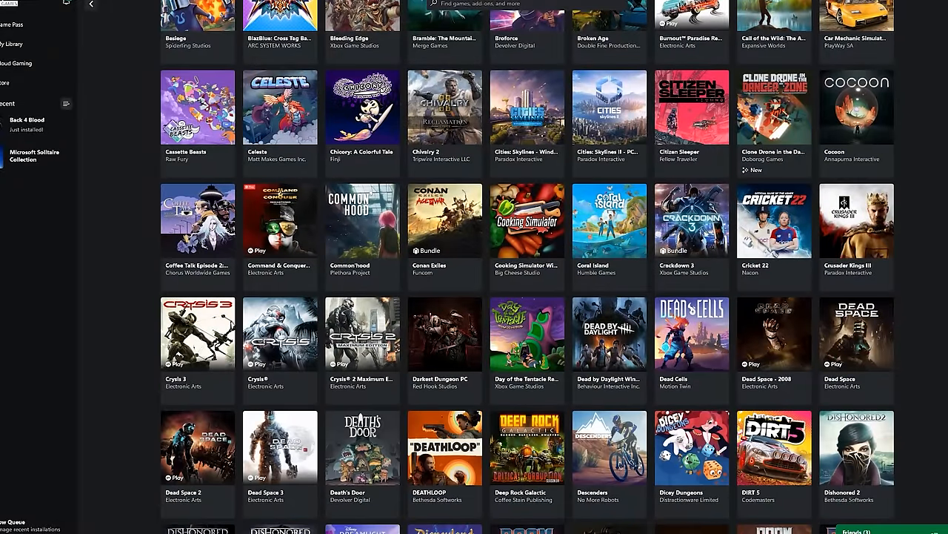
scroll("down", 3)
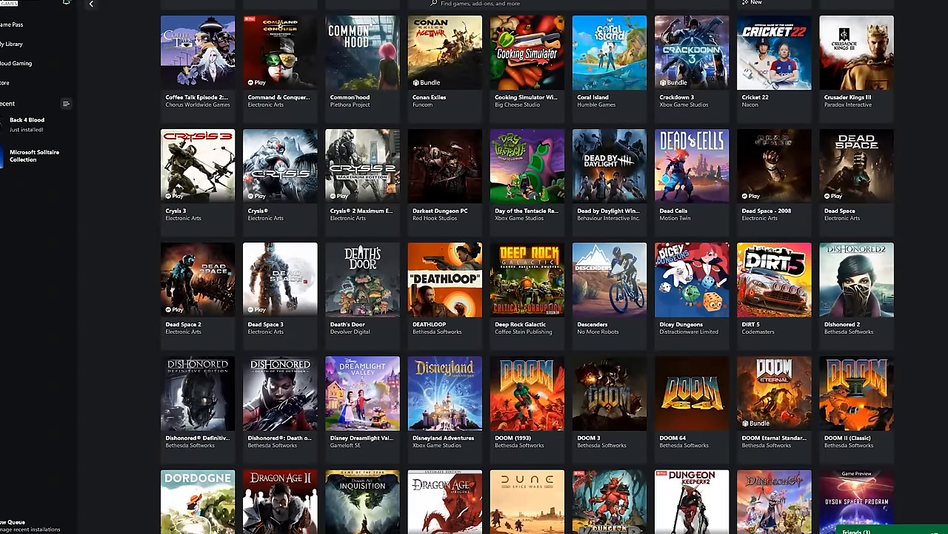
scroll("down", 3)
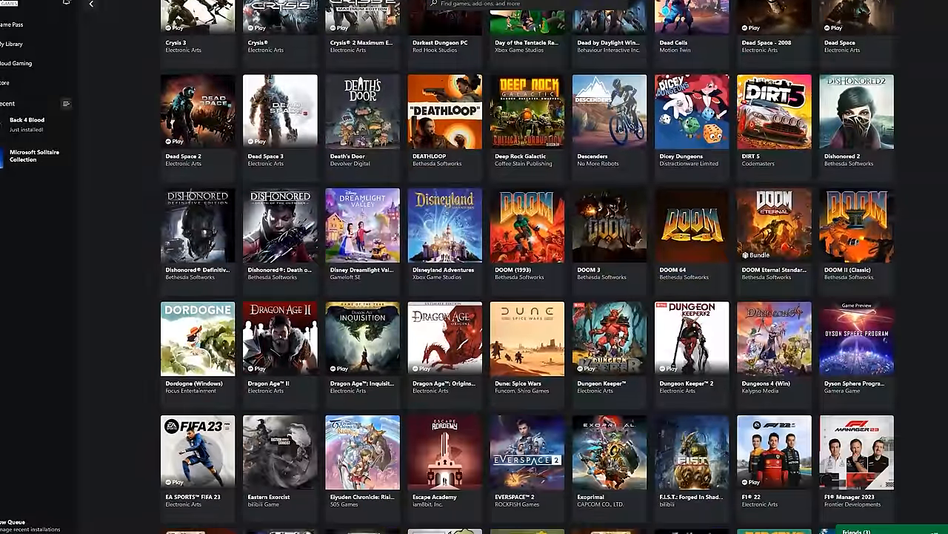